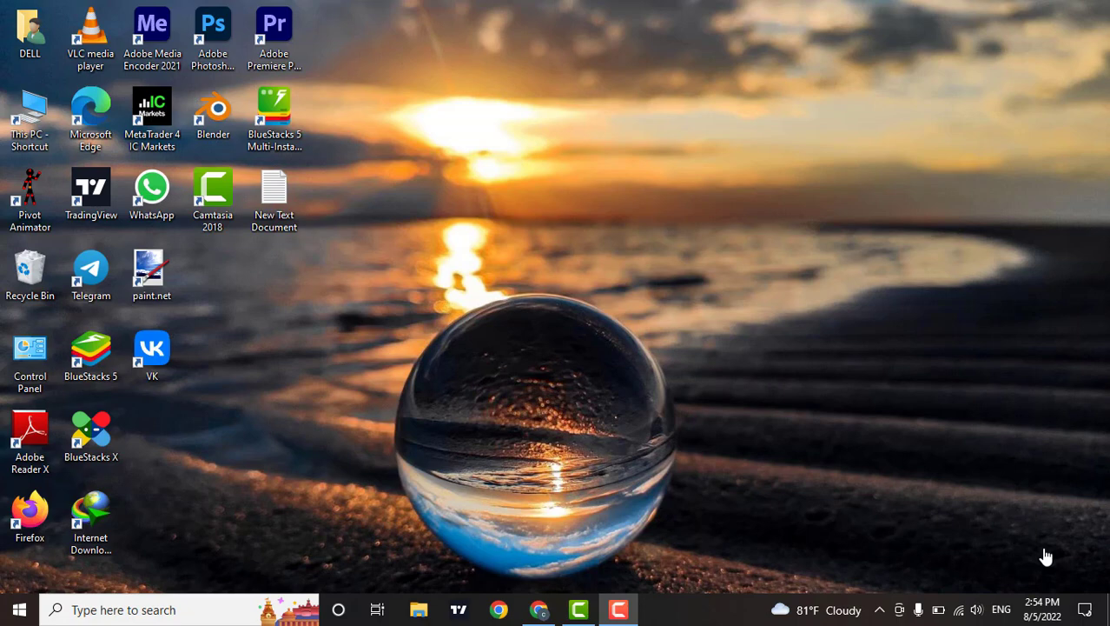
mouse_move(532, 609)
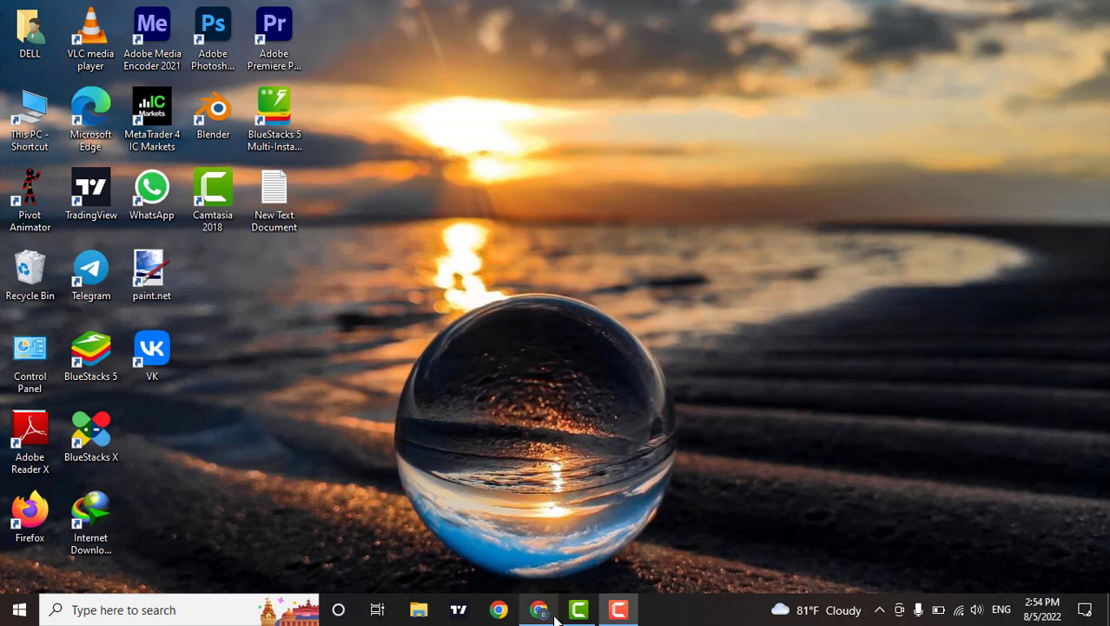
Launch Google Chrome and navigate to kahoot.com
click(537, 608)
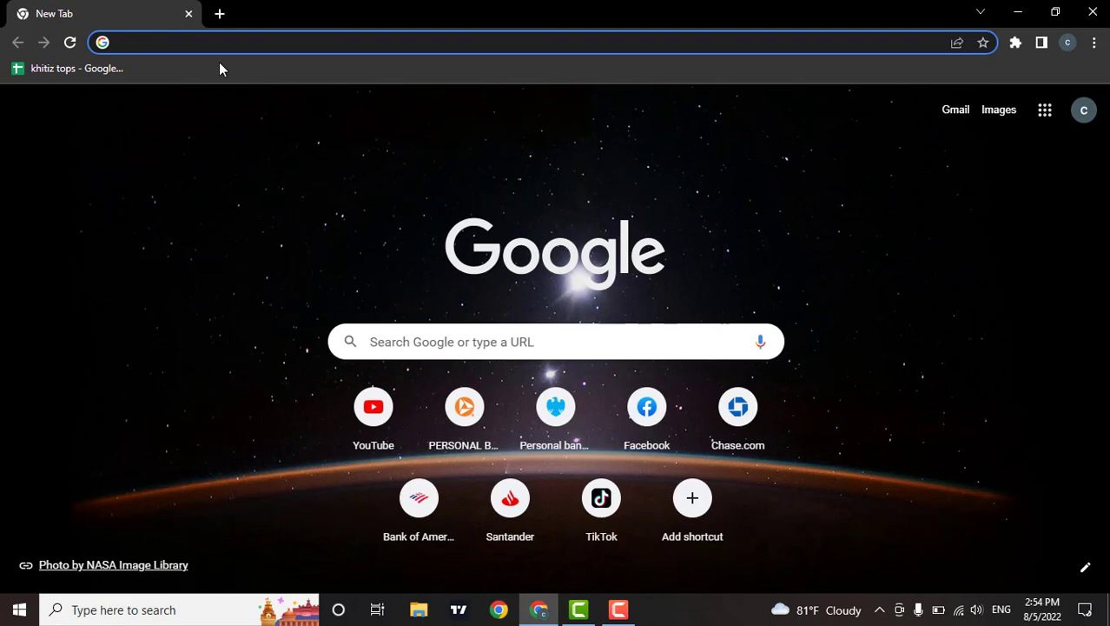
text(kahoot.com)
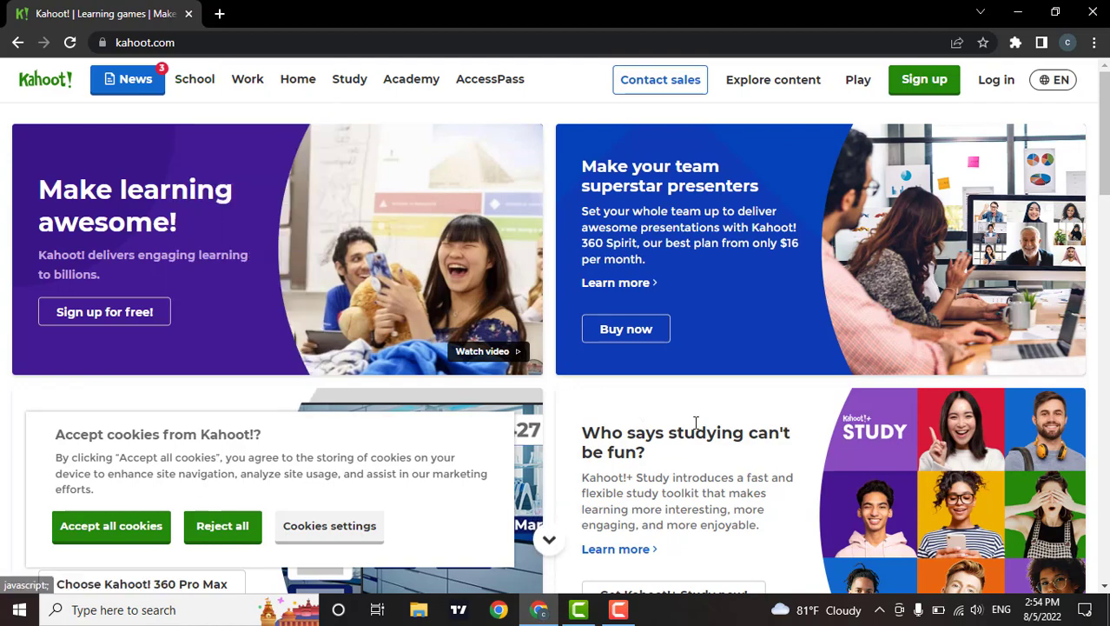
Go from the Kahoot! home page to the account login page via Log in
scroll(down, 3)
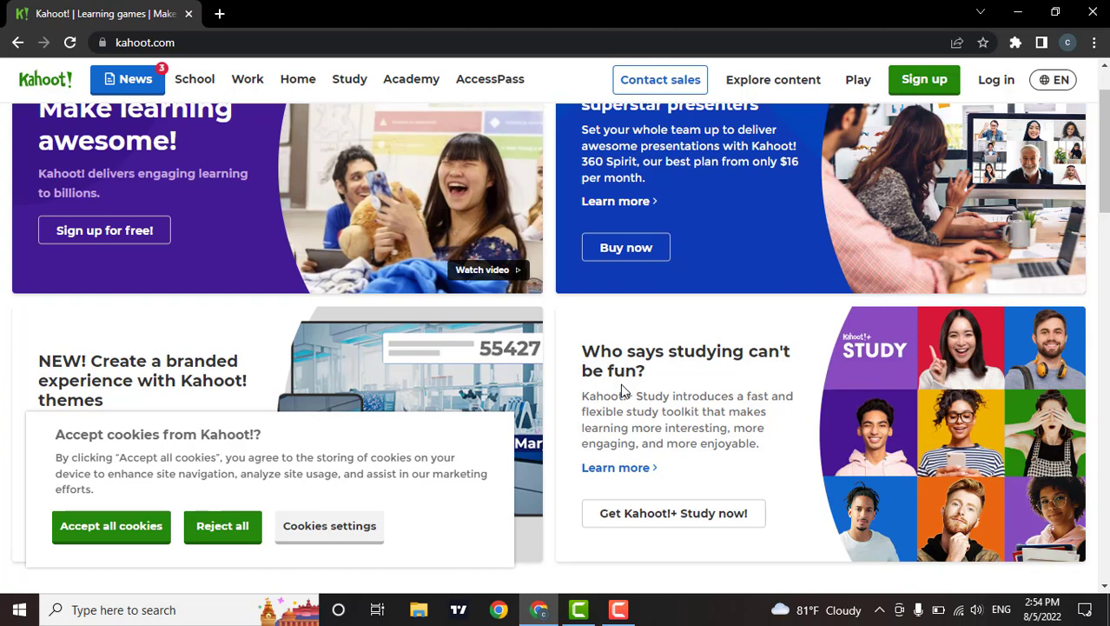
mouse_move(900, 382)
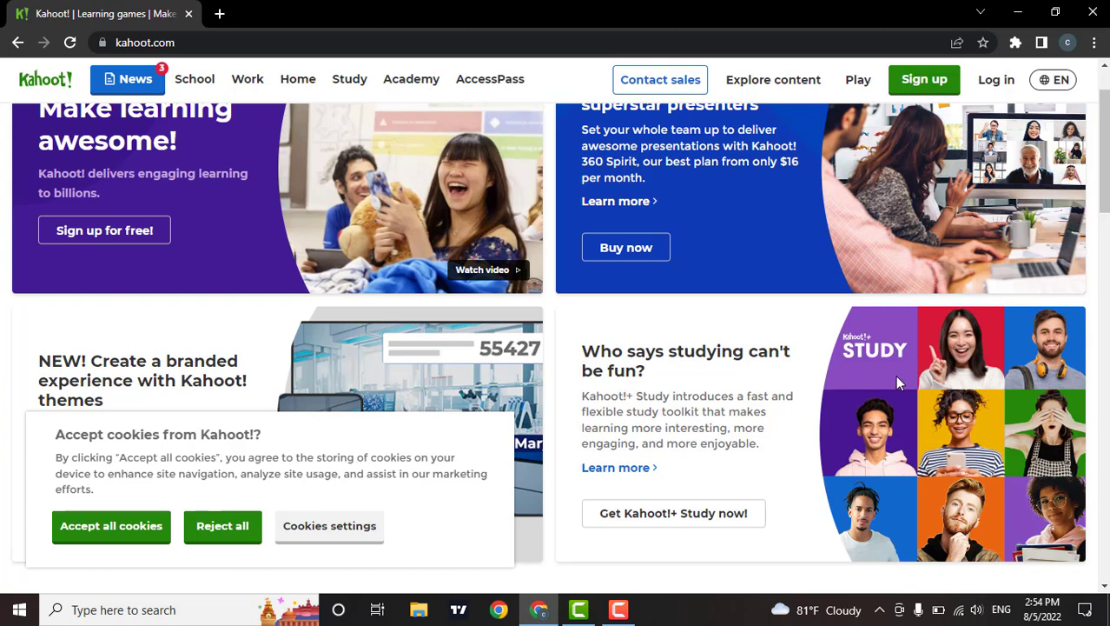
mouse_move(997, 80)
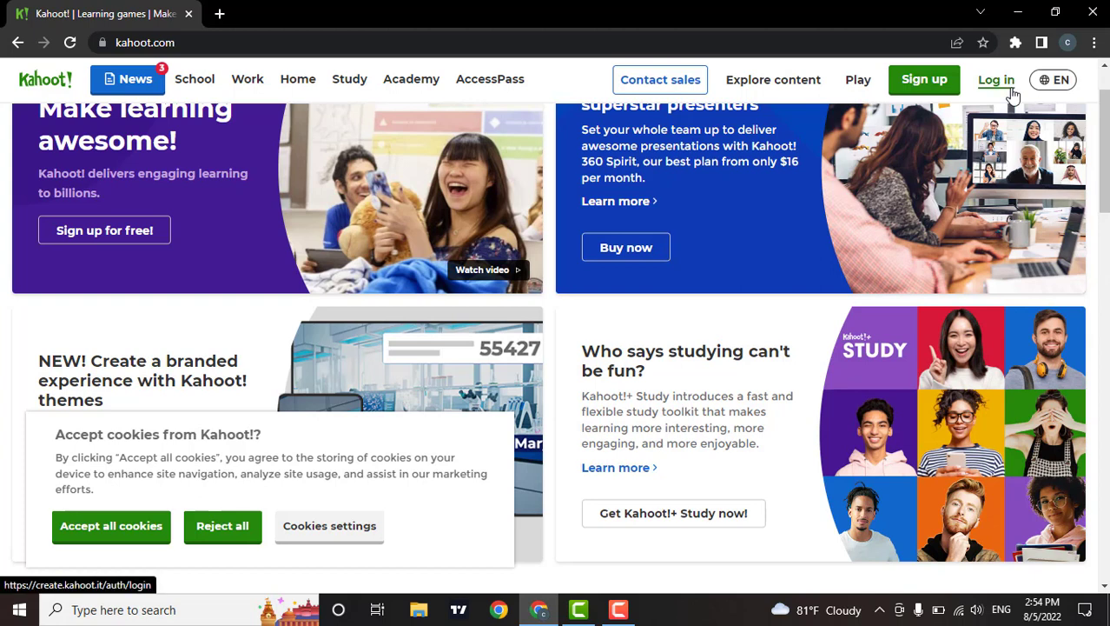
click(995, 80)
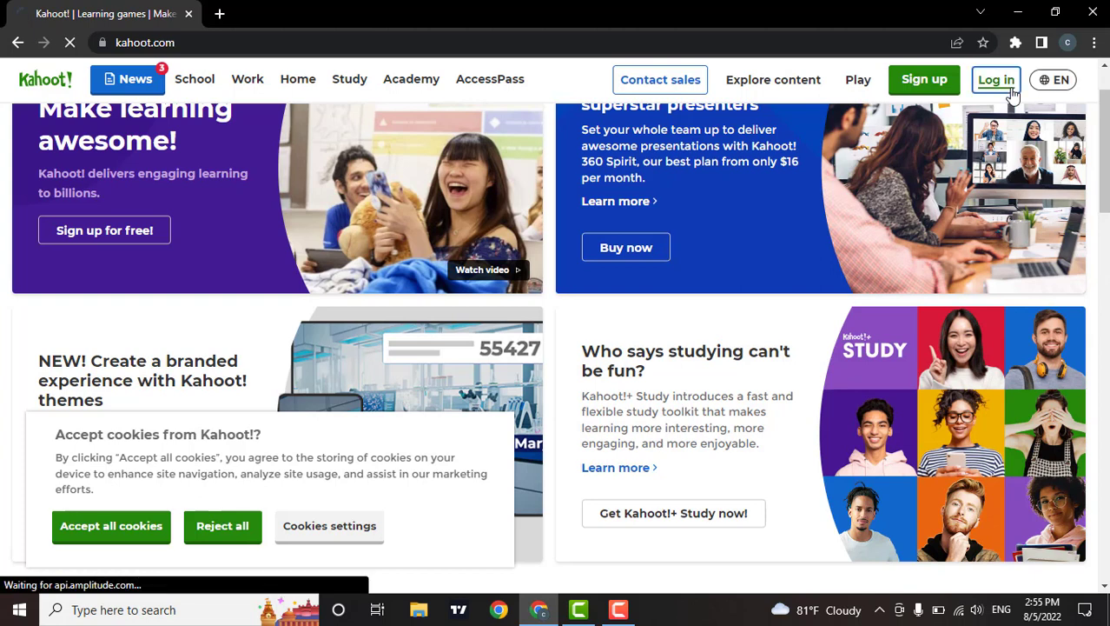
click(995, 79)
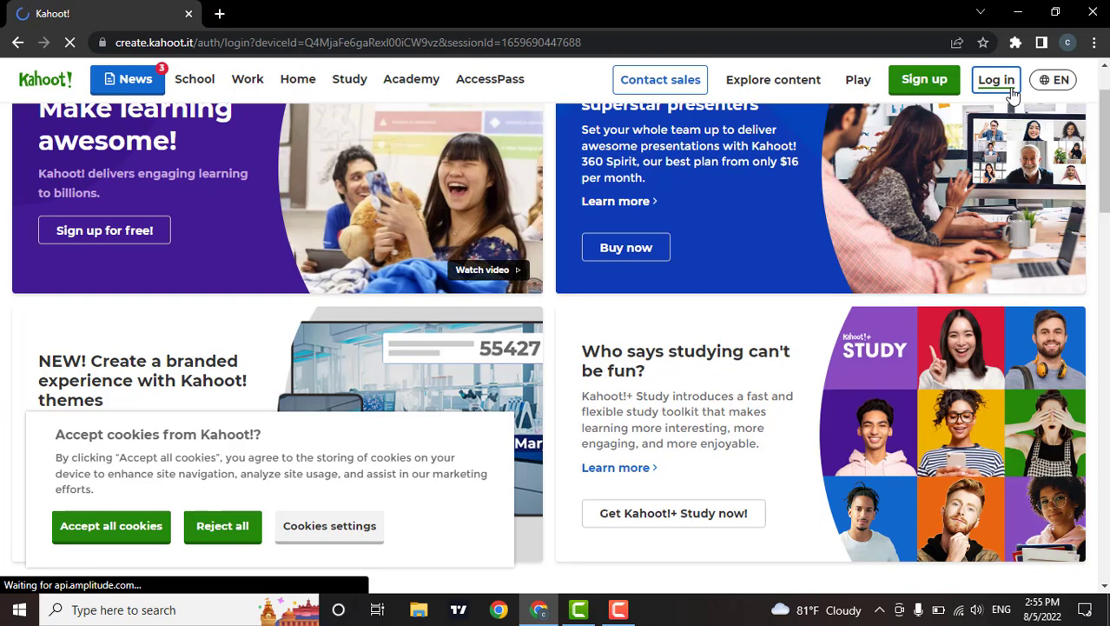
click(995, 80)
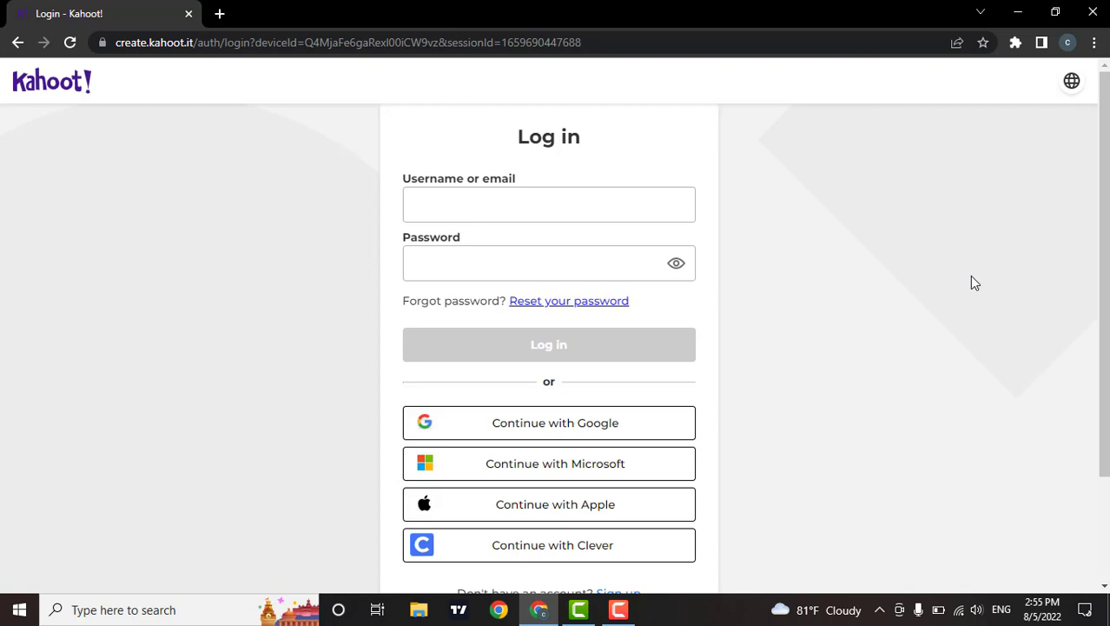
mouse_move(549, 222)
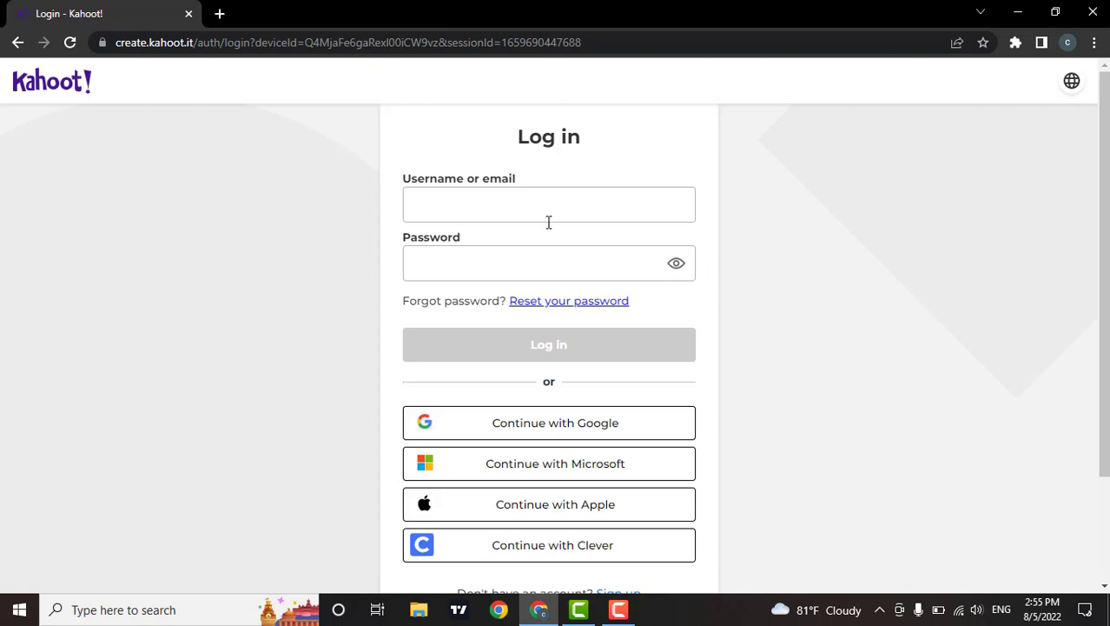
Fill the login form with username 'brian' and the masked password
click(549, 205)
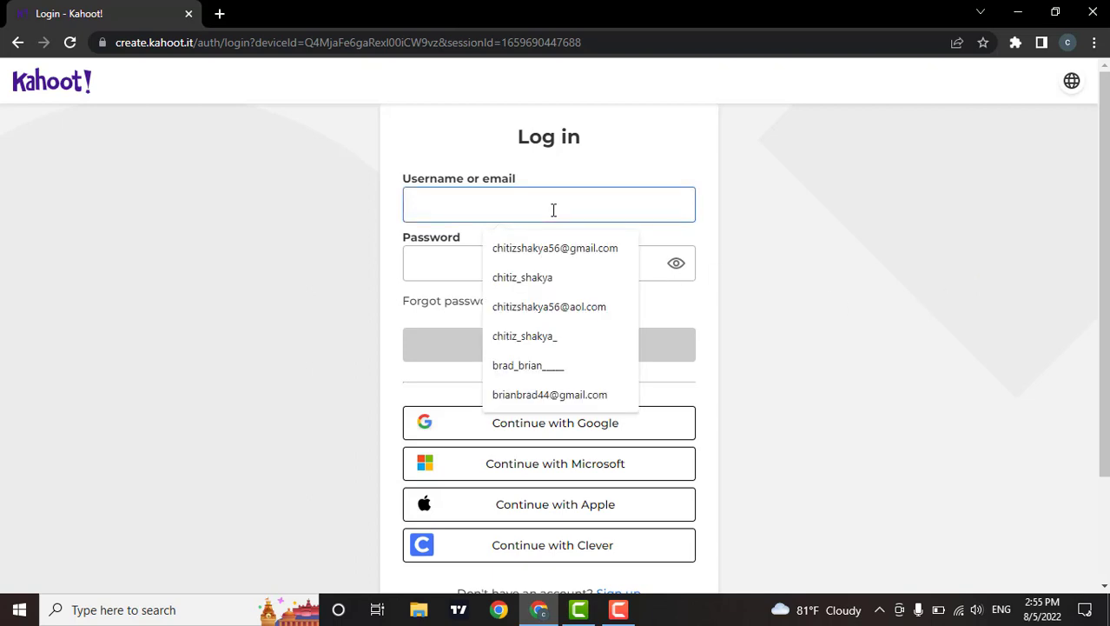
text(brian55)
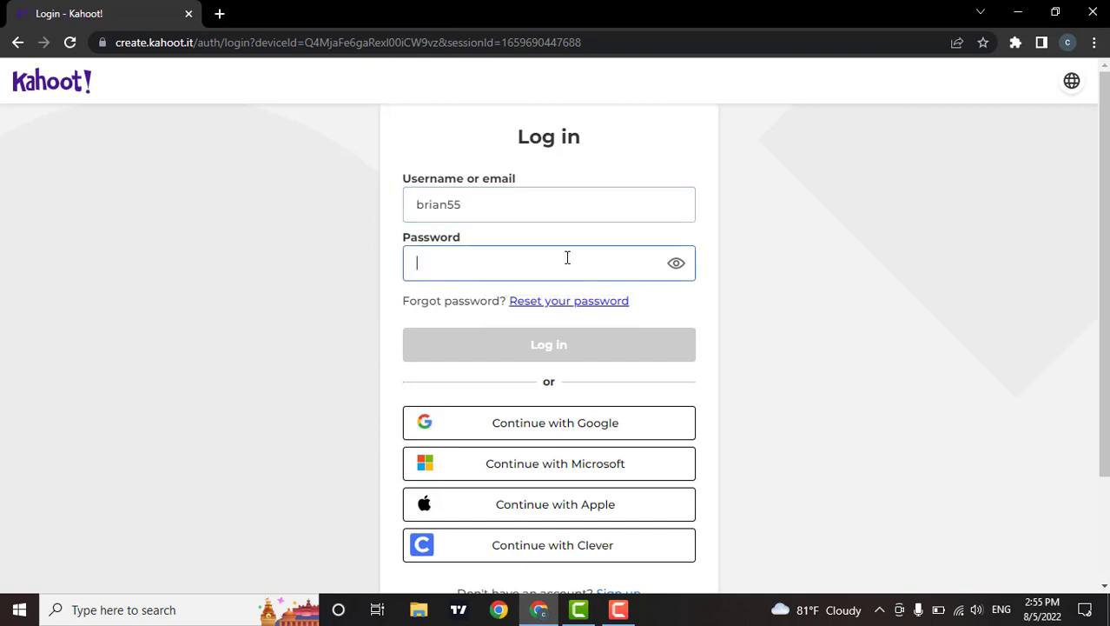
text(••••••)
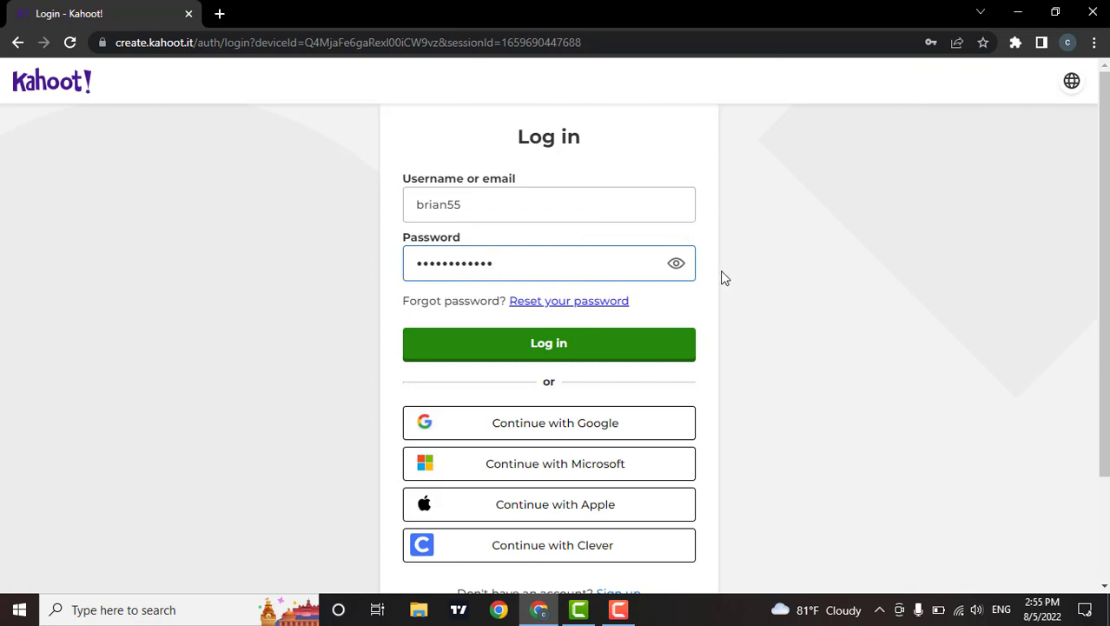
mouse_move(676, 264)
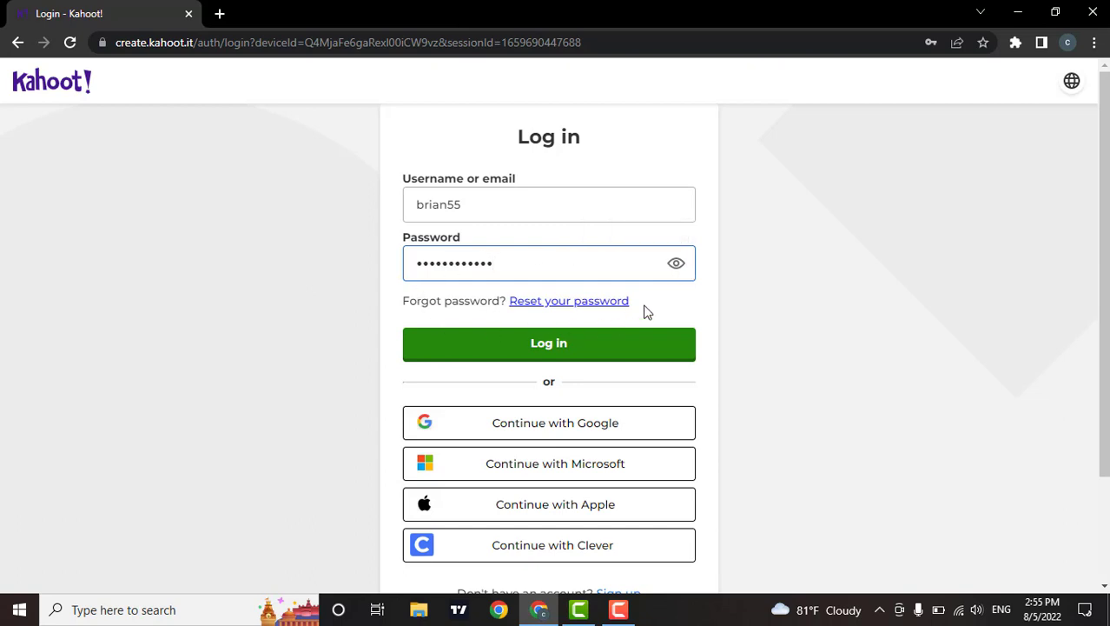
mouse_move(775, 295)
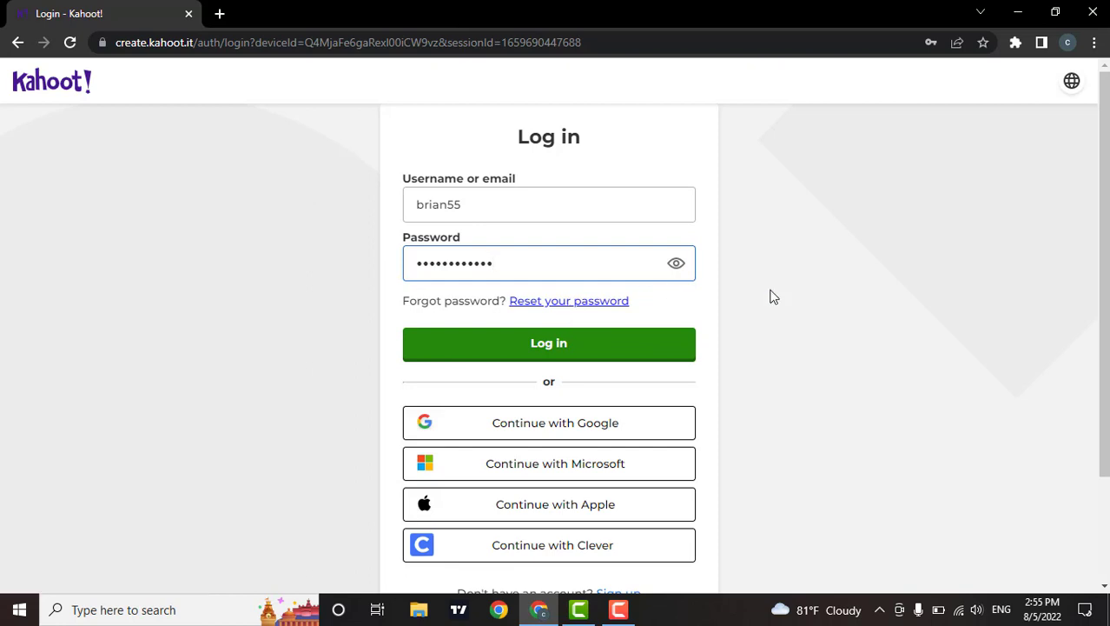
mouse_move(739, 483)
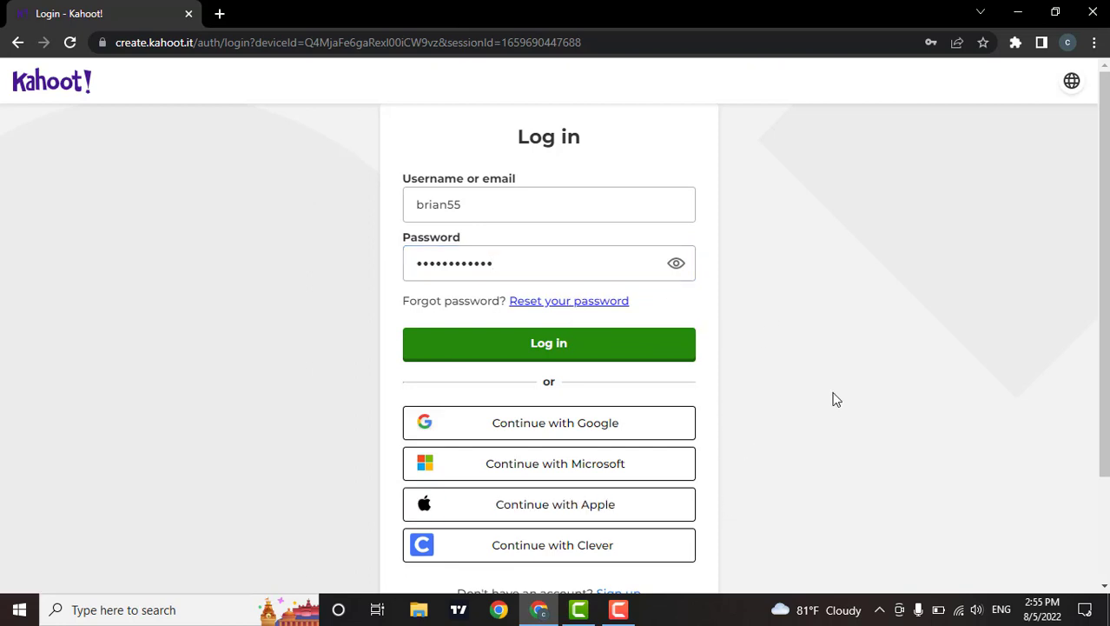
mouse_move(582, 537)
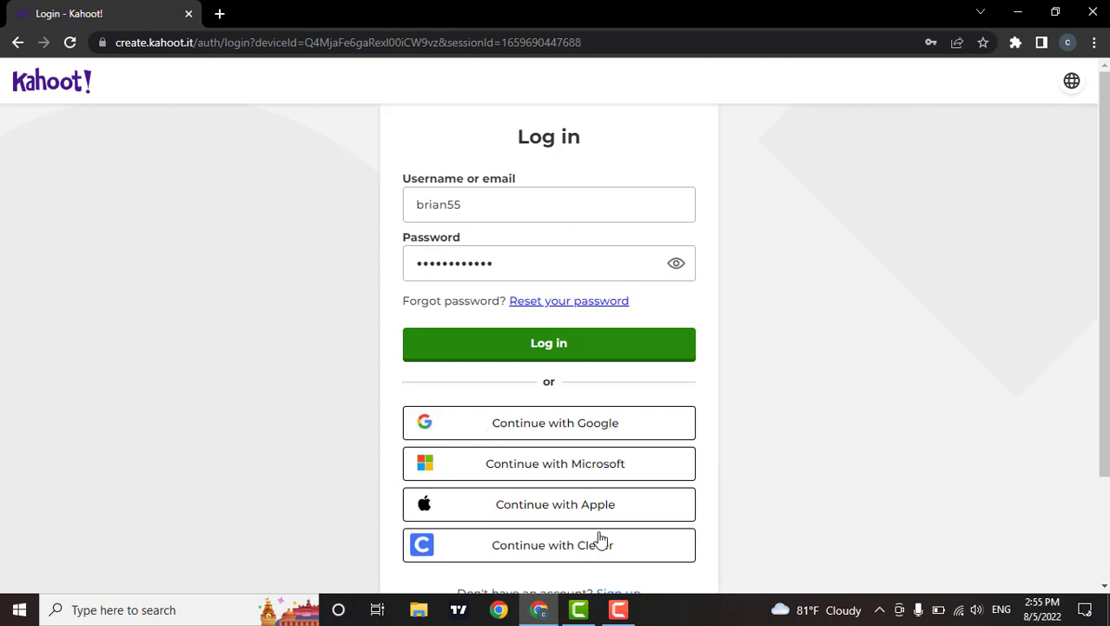
mouse_move(502, 359)
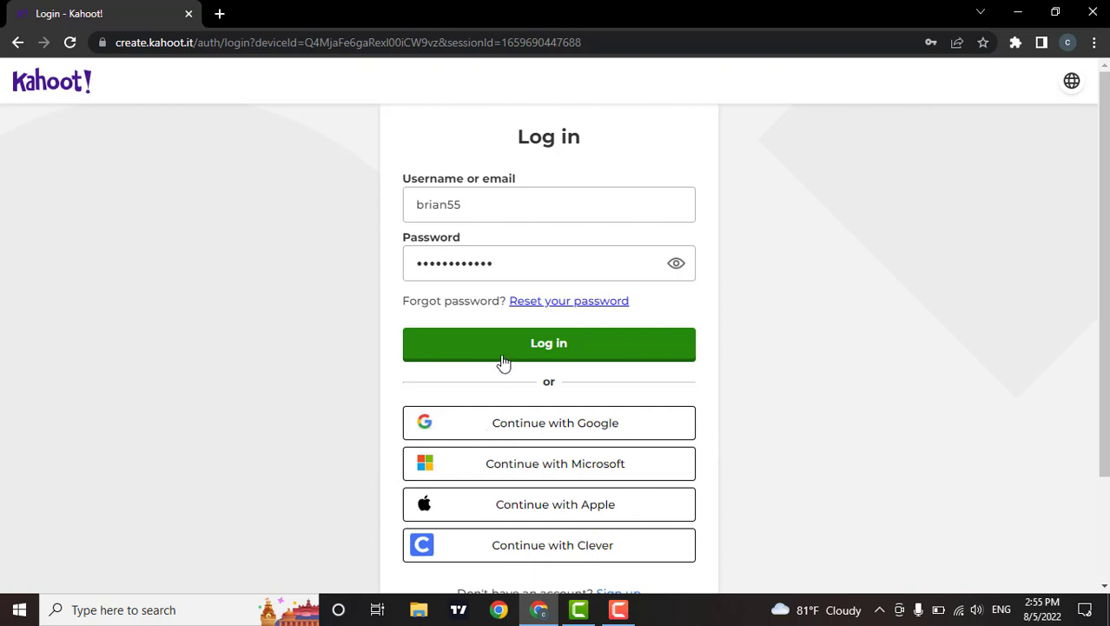